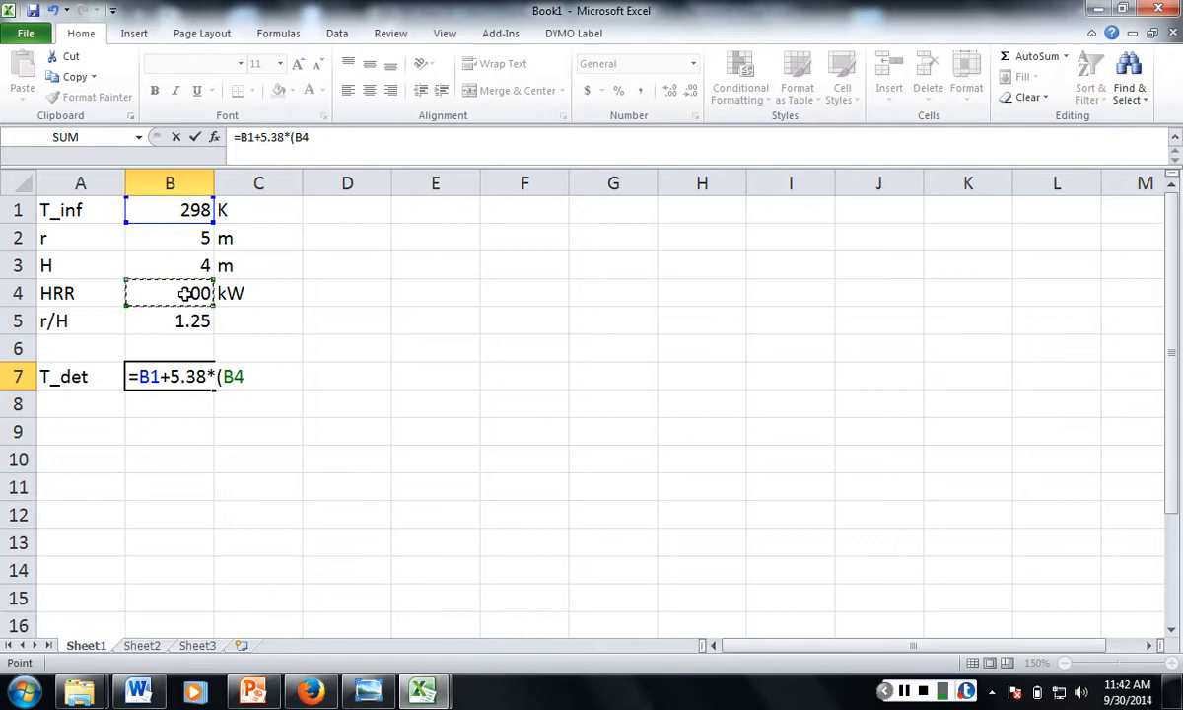
Enter T_det formula =B1+5.38*(B4/B2)^(2/3)/B3 in B7, yielding 318.6137.
type("B1+16.")
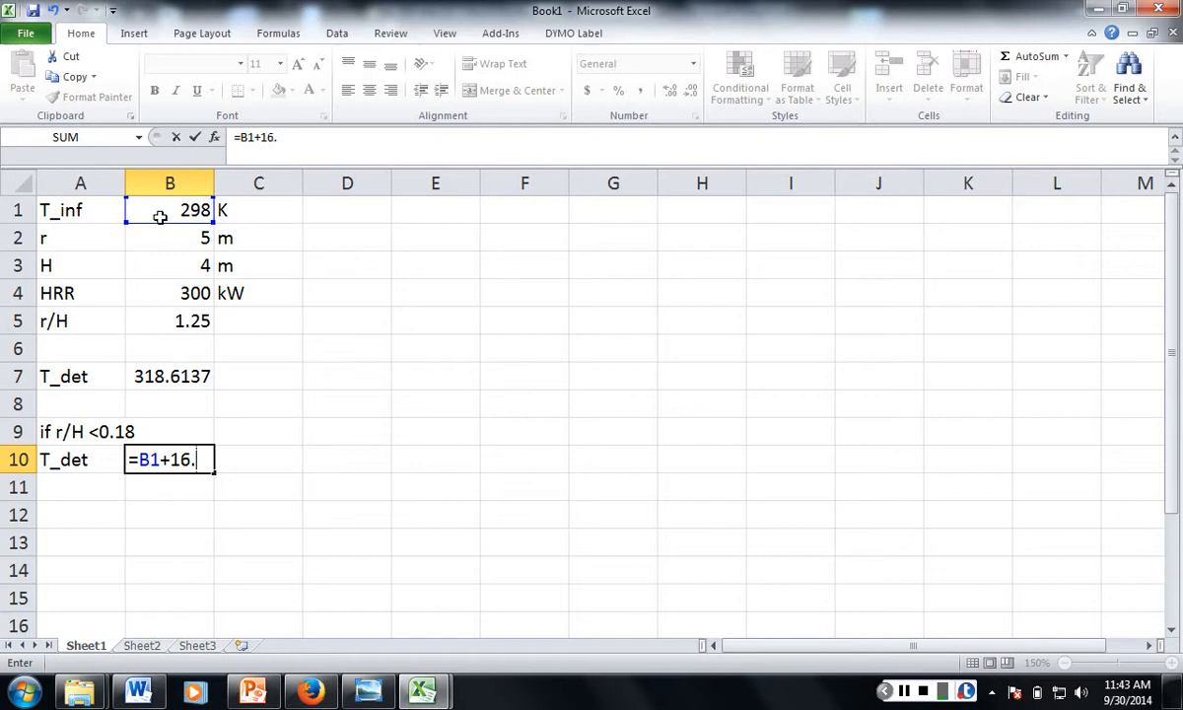
Build the r/H<0.18 T_det formula =B1+16.9*B4^(2/3)/B3 in B10.
type("9*B4^(2/3)/")
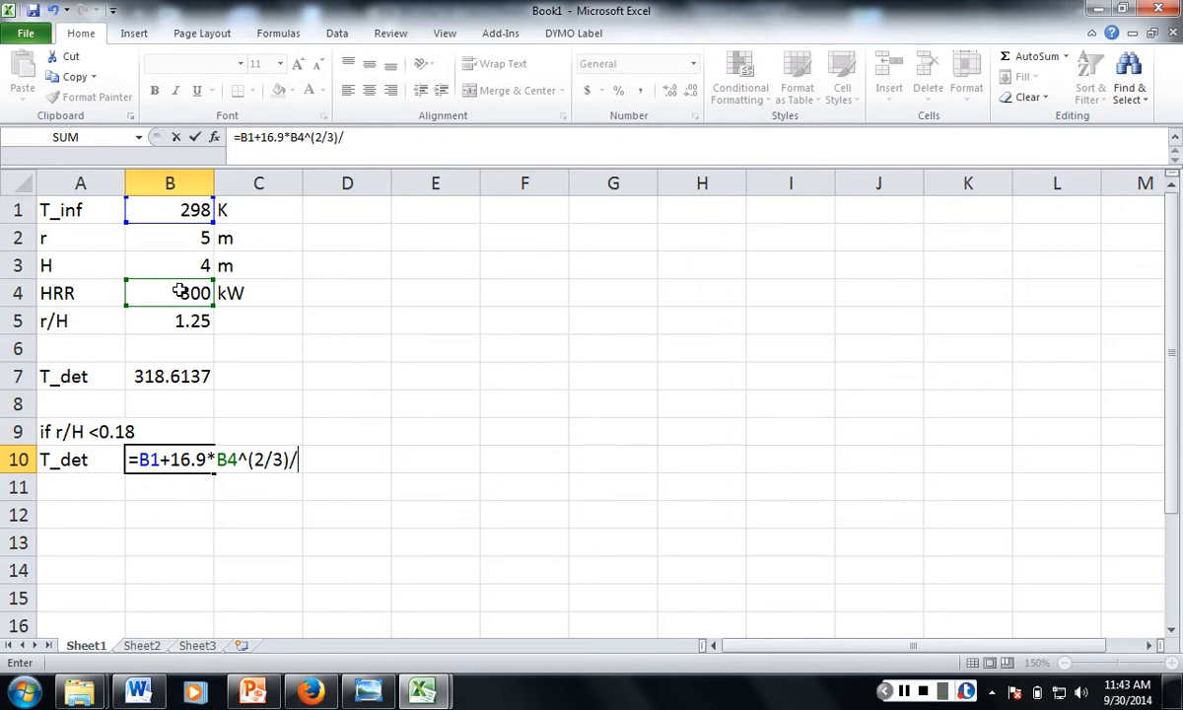
left_click(170, 264)
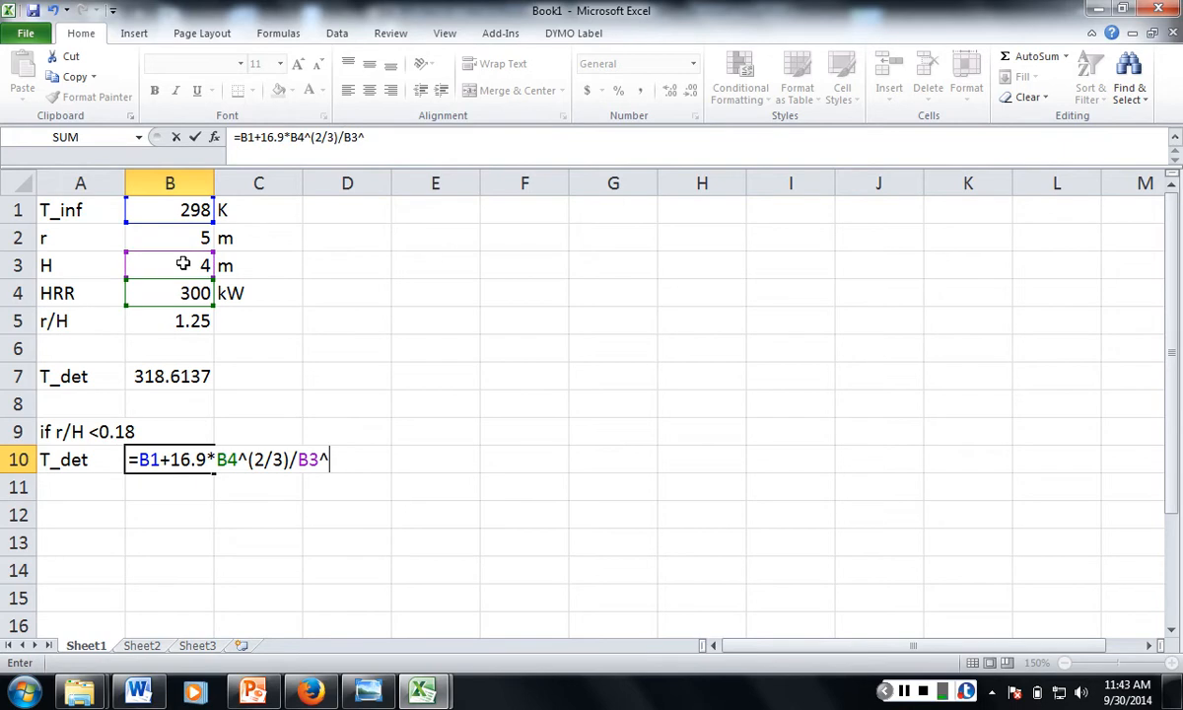